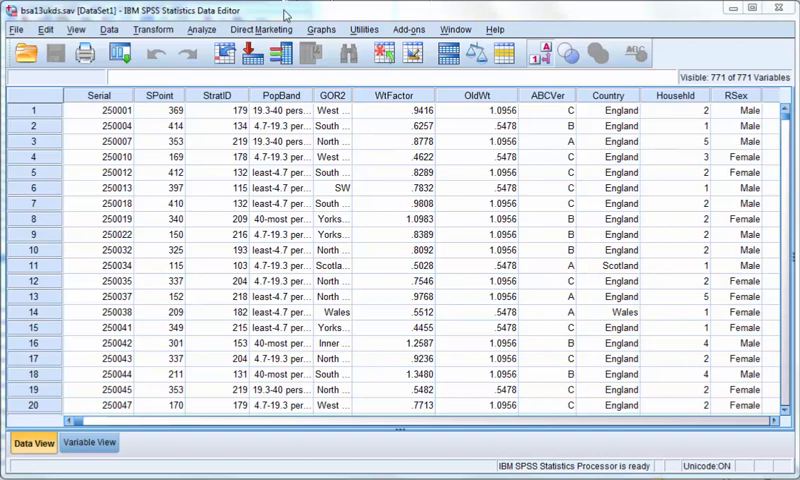
mouse_move(282, 16)
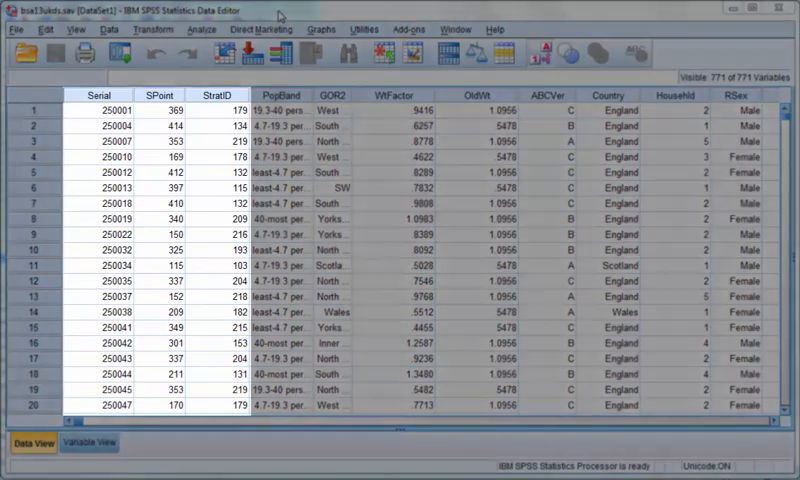
Show value labels in the data grid instead of raw numeric codes.
click(104, 96)
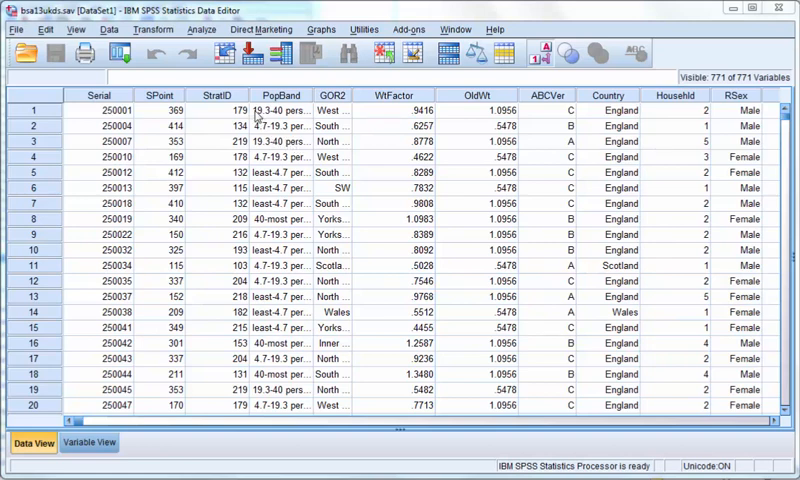
mouse_move(82, 32)
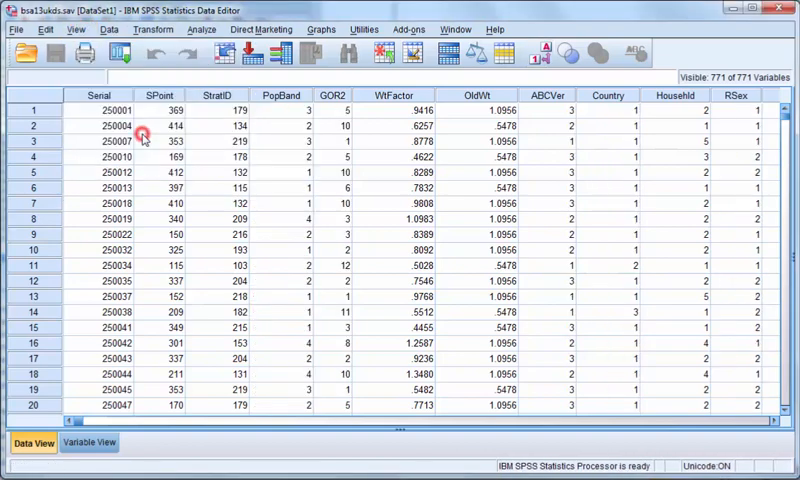
mouse_move(292, 136)
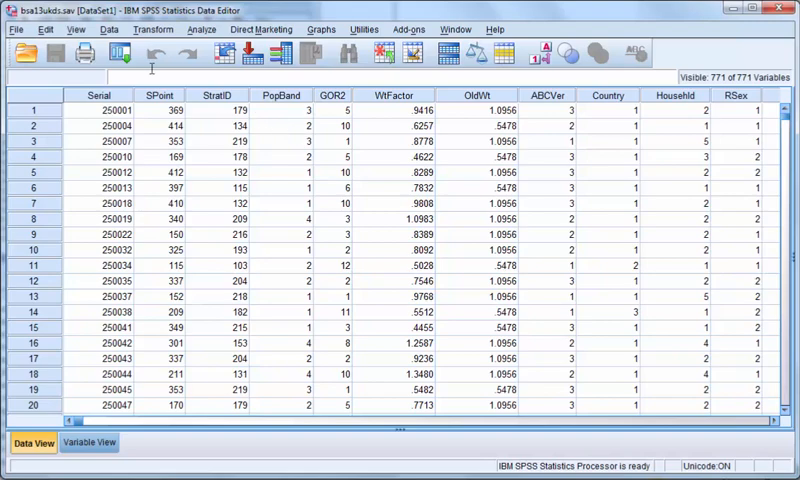
click(72, 28)
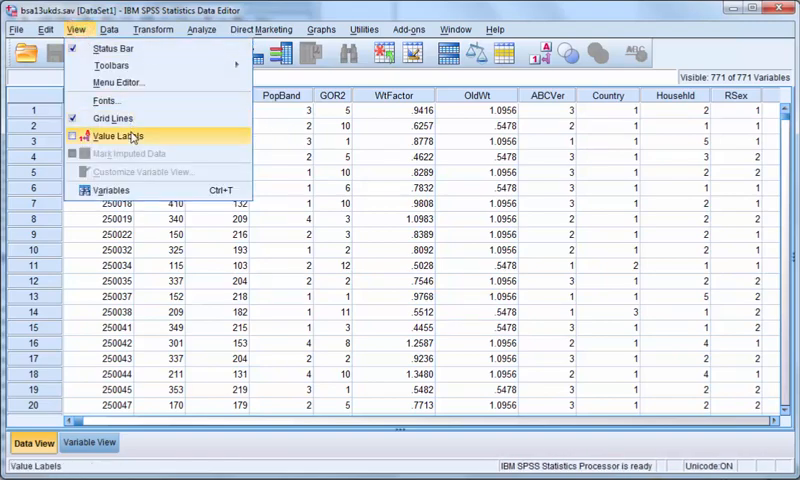
click(112, 136)
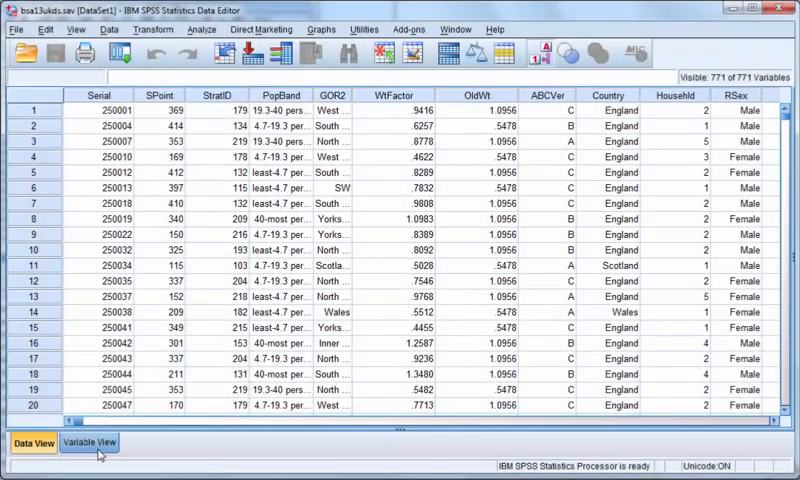
Switch to Variable View listing each variable's type, labels and measure.
click(90, 444)
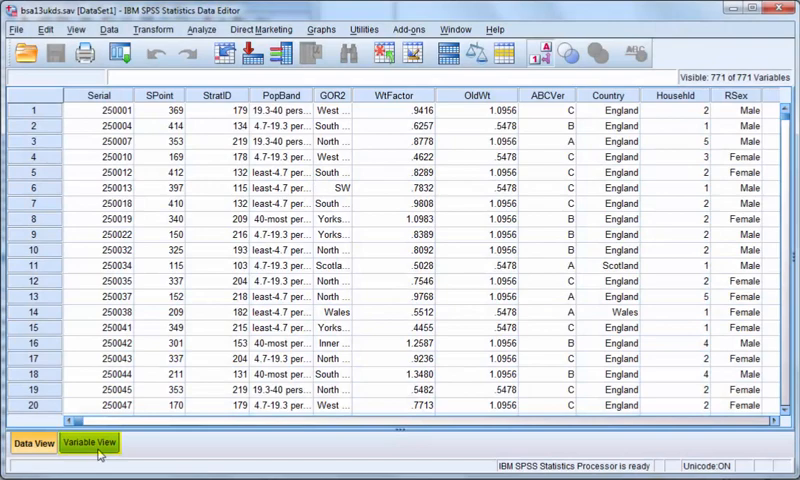
click(90, 444)
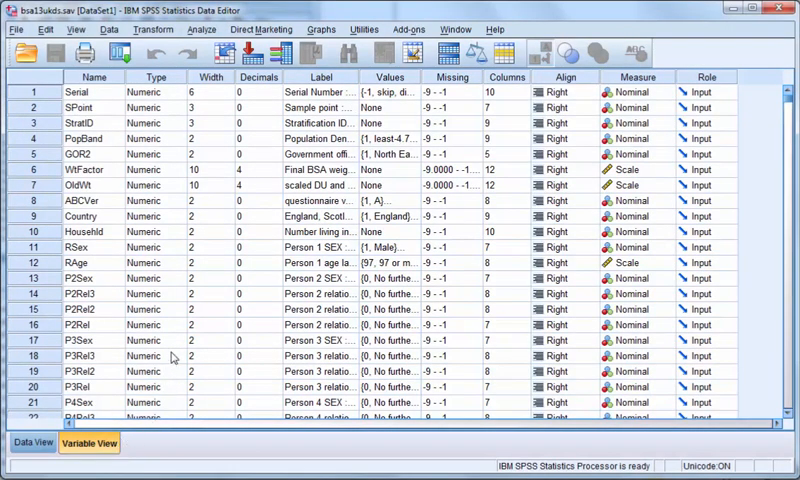